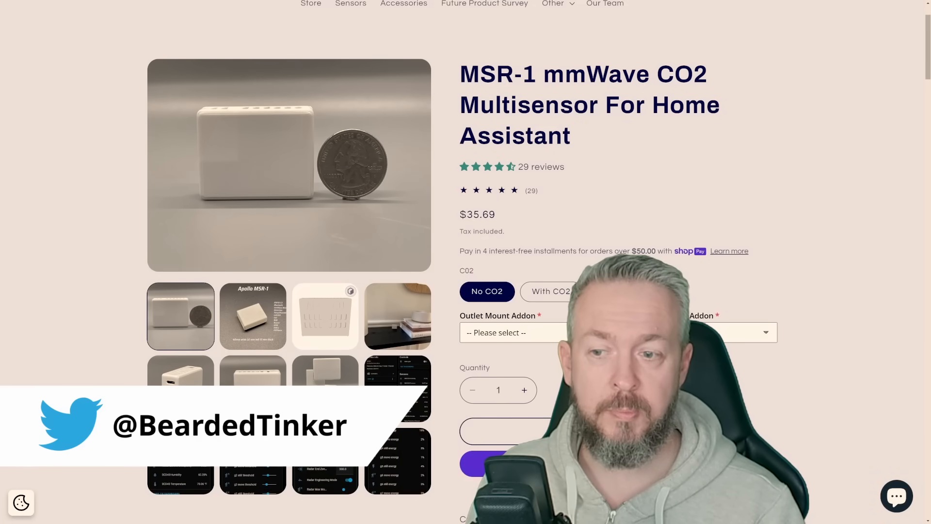
- Compare the MSR-1 price with the CO2 sensor, then settle on the No CO2 version at $35.69
{"action": "left_click", "coordinate": [551, 291]}
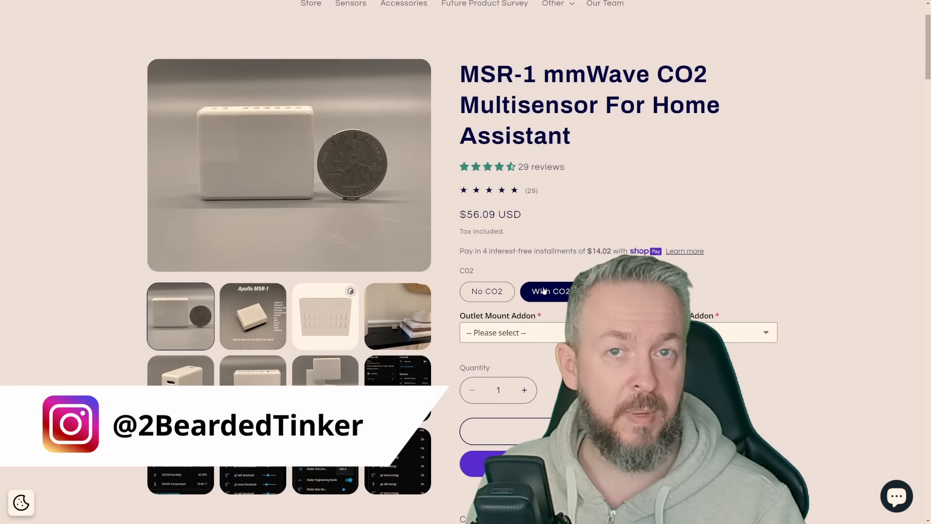
{"action": "left_click", "coordinate": [486, 290]}
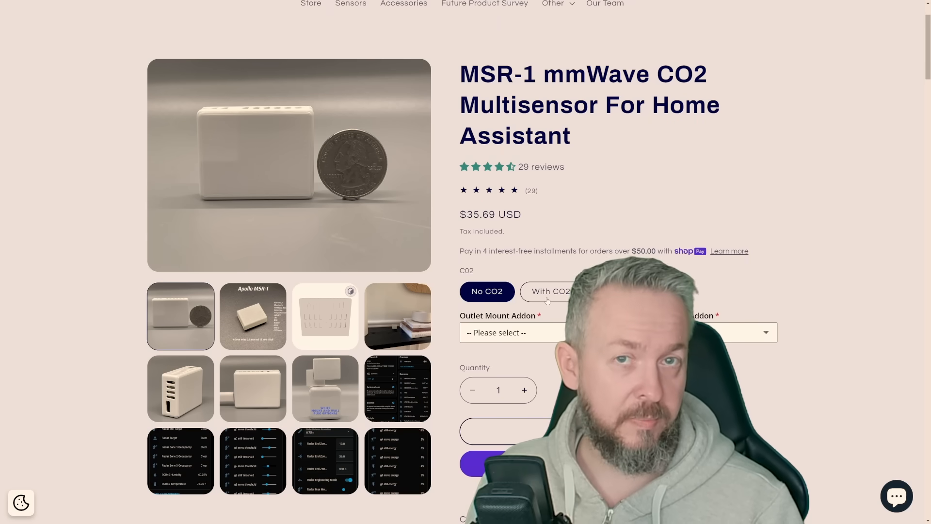
{"action": "scroll", "scroll_direction": "down", "scroll_amount": 3}
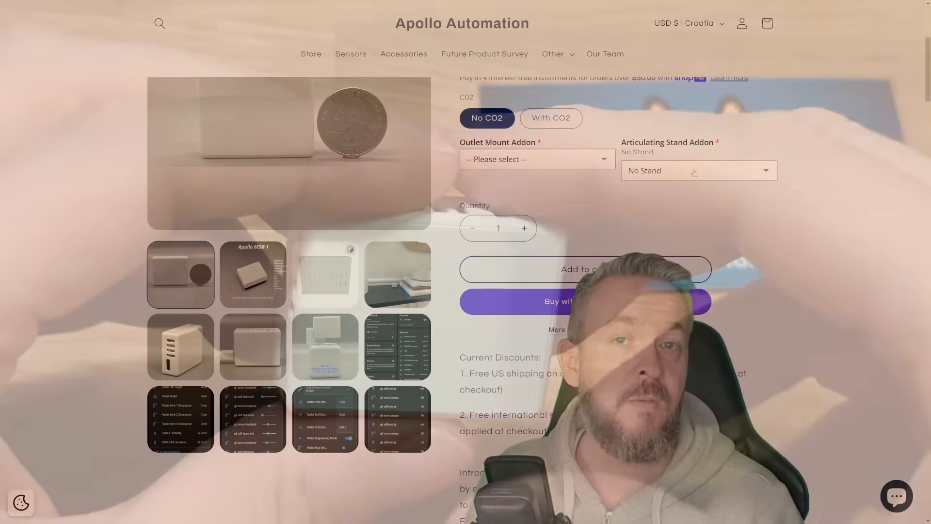
- Leave the store tab and land on the Apollo Wiki's MSR-1 book page
{"action": "left_click", "coordinate": [536, 158]}
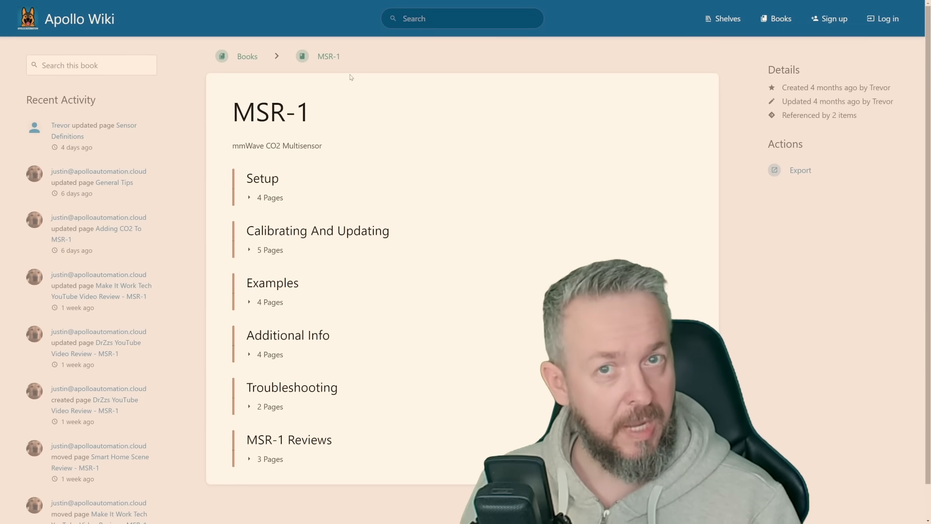
{"action": "mouse_move", "coordinate": [389, 112]}
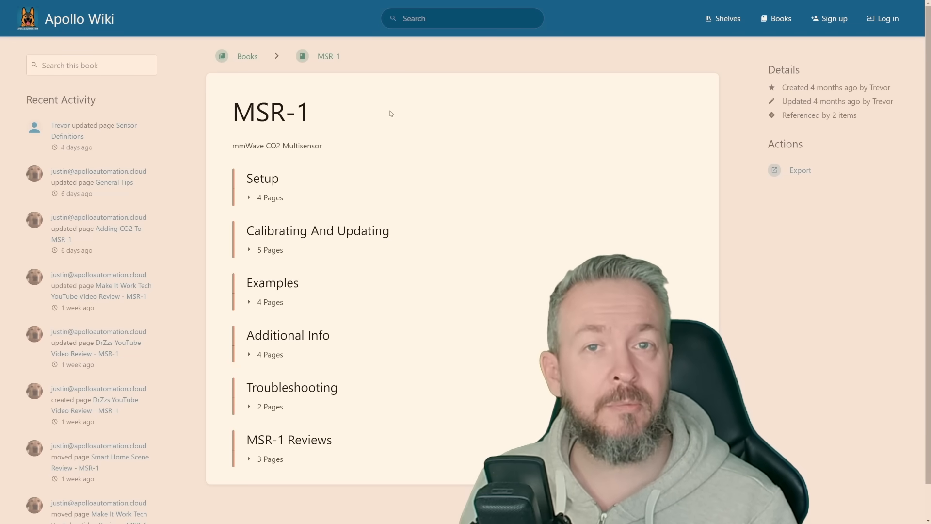
{"action": "mouse_move", "coordinate": [419, 291]}
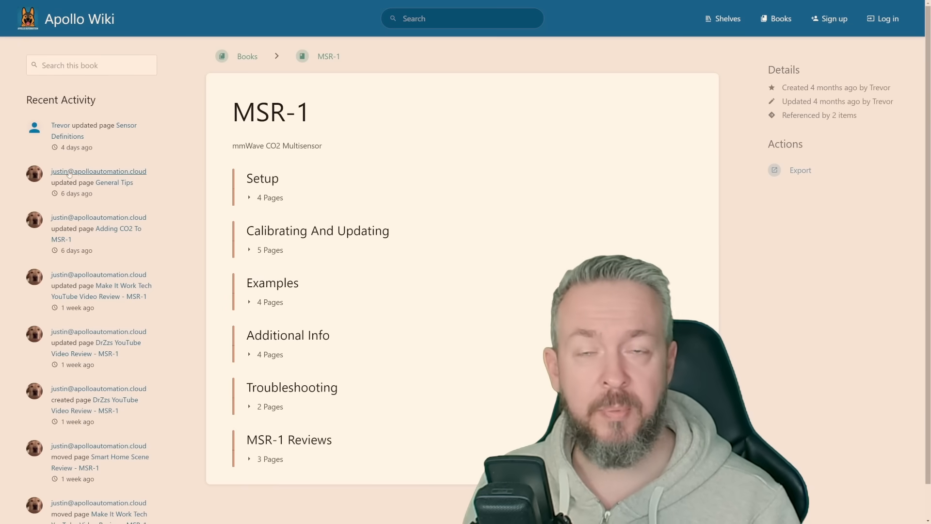
{"action": "mouse_move", "coordinate": [258, 187]}
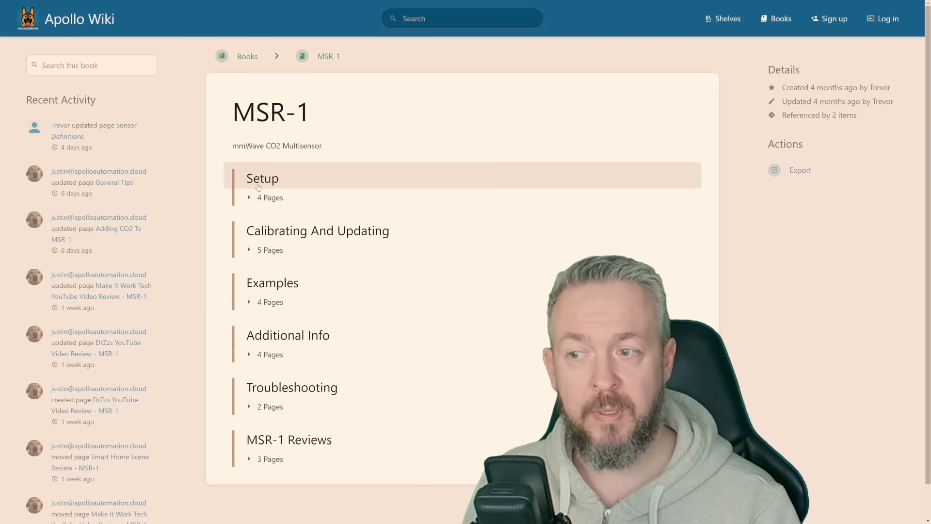
- Enter the Setup chapter of the MSR-1 book, leading to the Apollo MSR1 Hotspot guidance
{"action": "left_click", "coordinate": [262, 179]}
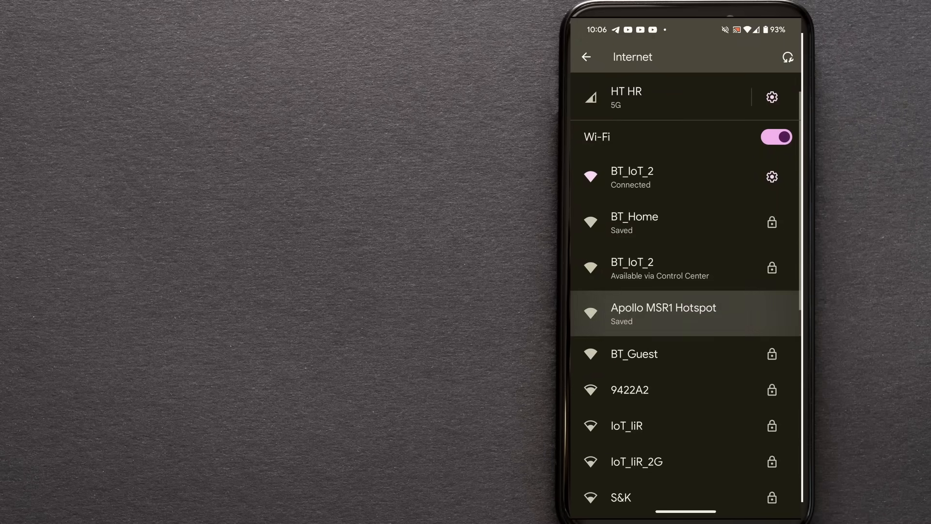
- Join the Apollo MSR1 Hotspot and provide the BT_IoT_2 network credentials for the sensor
{"action": "left_click", "coordinate": [664, 313]}
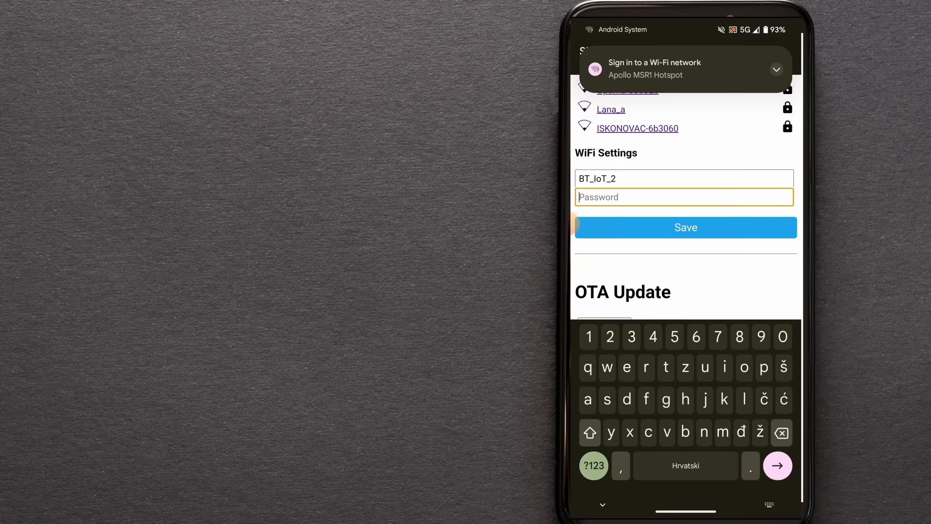
{"action": "left_click", "coordinate": [684, 227]}
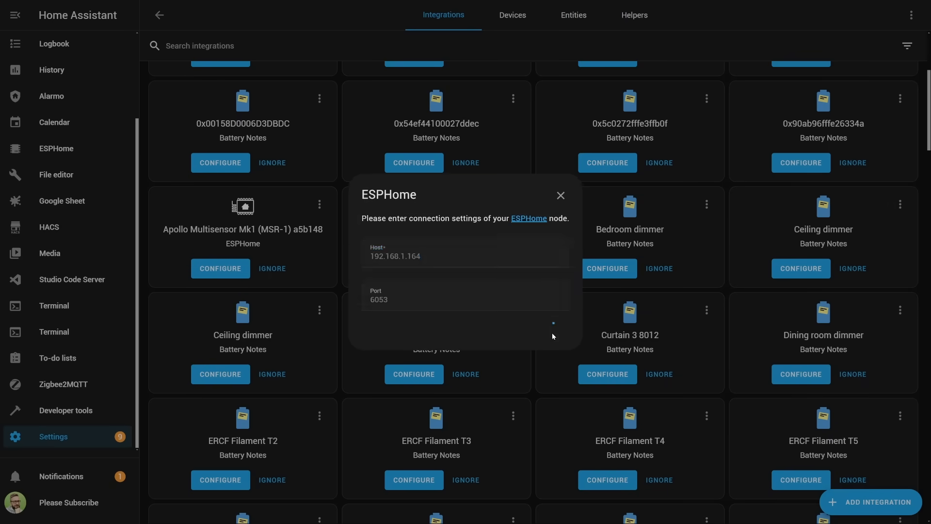
- Confirm the ESPHome connection on port 6053 and review the device's Sensors, Configuration and Diagnostic entities
{"action": "left_click", "coordinate": [558, 194]}
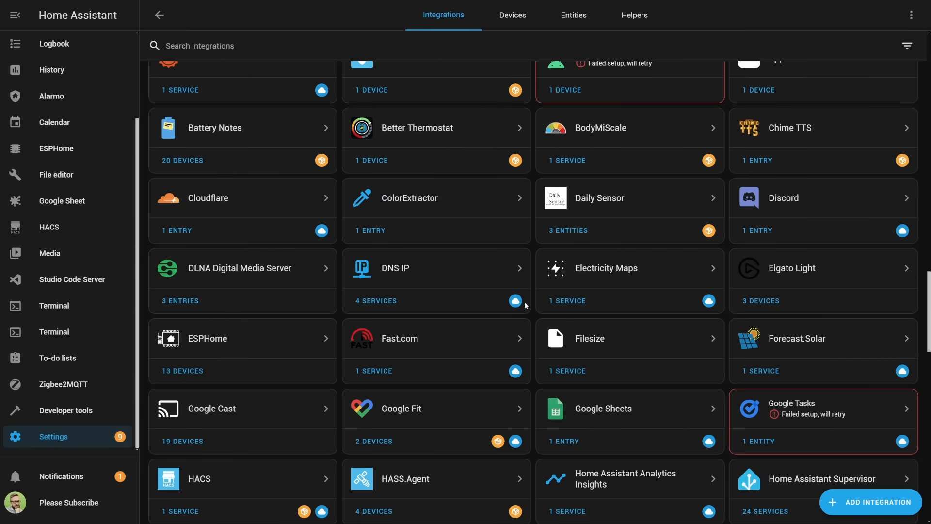
{"action": "scroll", "scroll_direction": "down", "scroll_amount": 3}
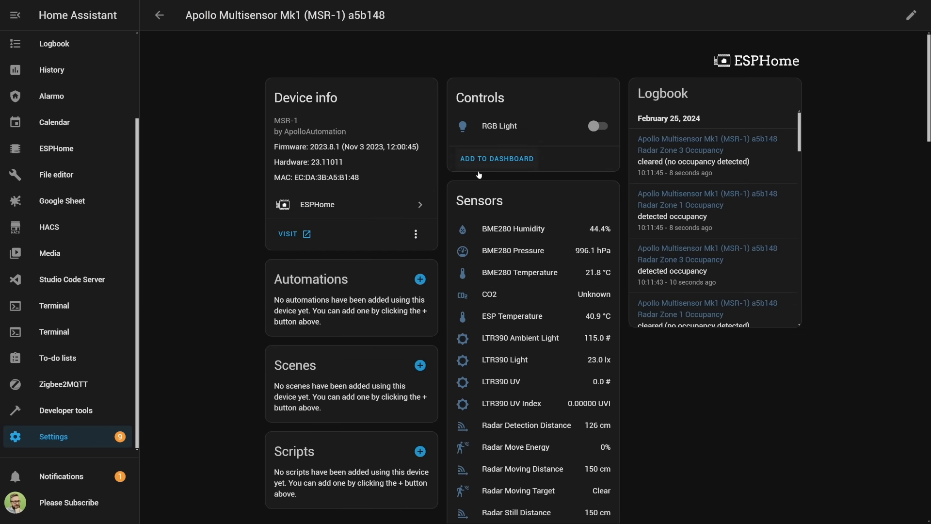
{"action": "scroll", "scroll_direction": "down", "scroll_amount": 3}
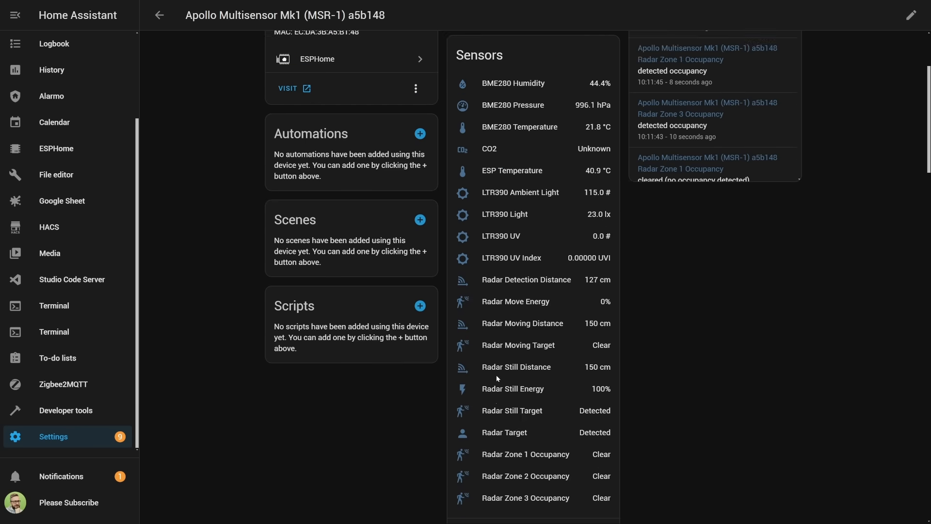
{"action": "scroll", "scroll_direction": "down", "scroll_amount": 3}
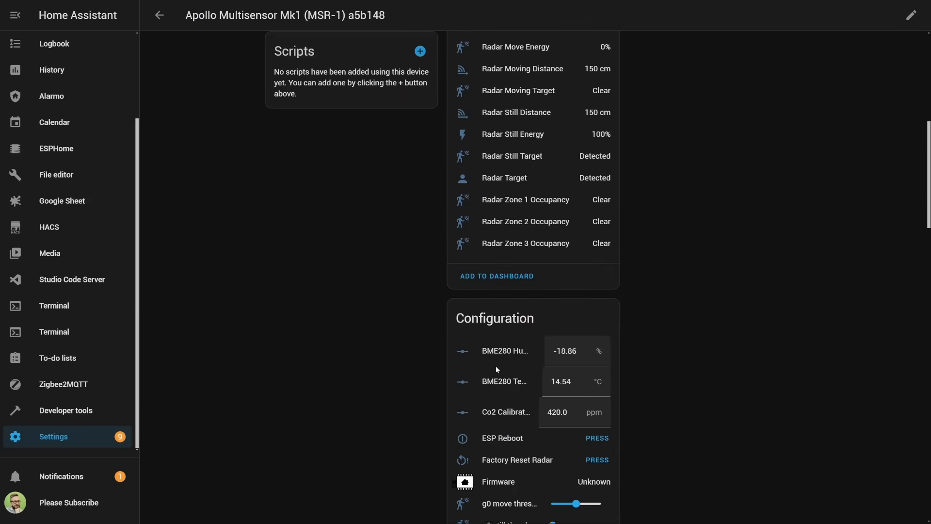
{"action": "scroll", "scroll_direction": "down", "scroll_amount": 3}
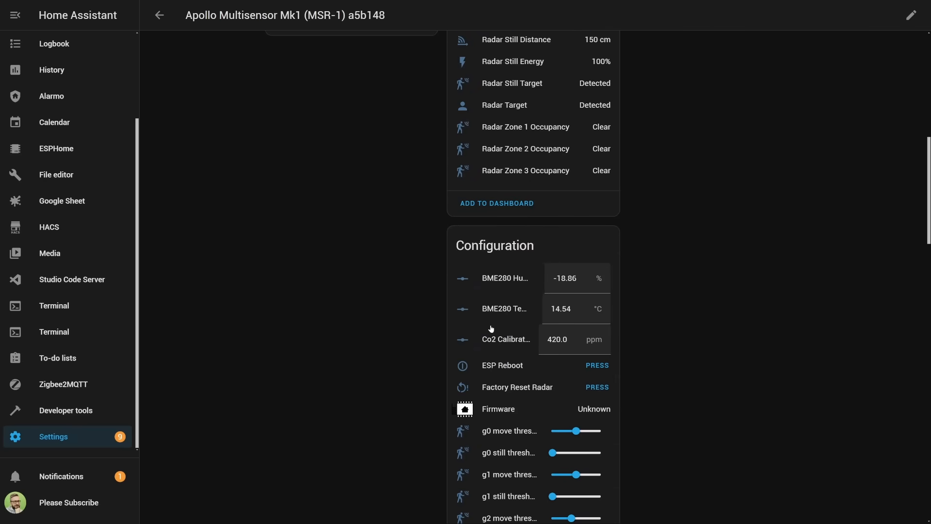
{"action": "scroll", "scroll_direction": "down", "scroll_amount": 3}
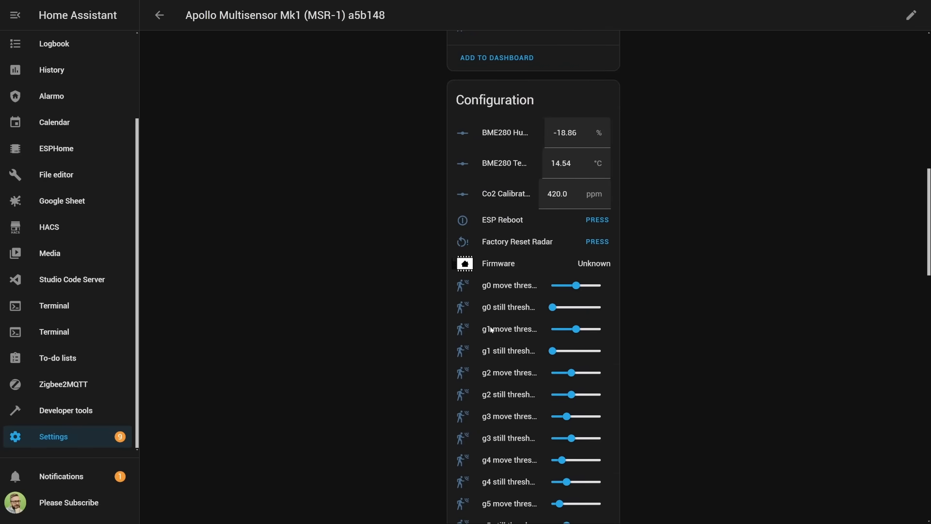
{"action": "scroll", "scroll_direction": "down", "scroll_amount": 3}
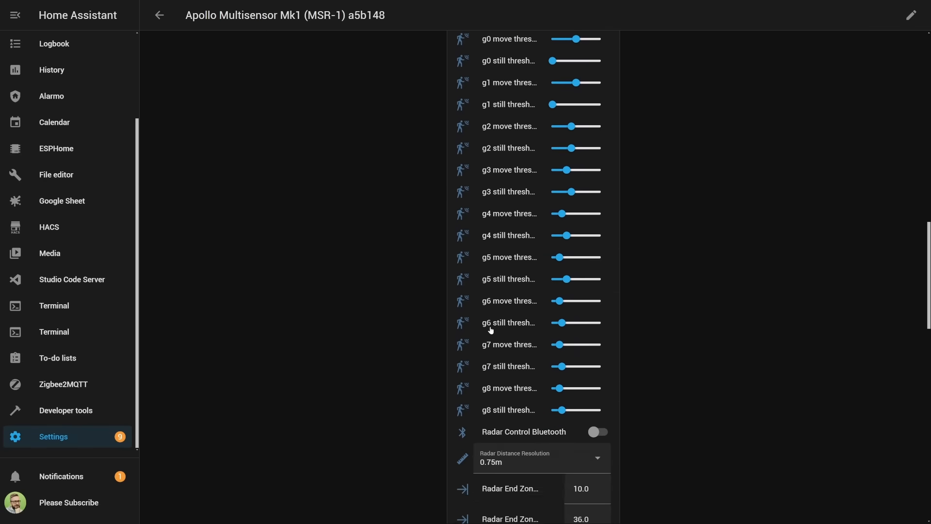
{"action": "scroll", "scroll_direction": "down", "scroll_amount": 3}
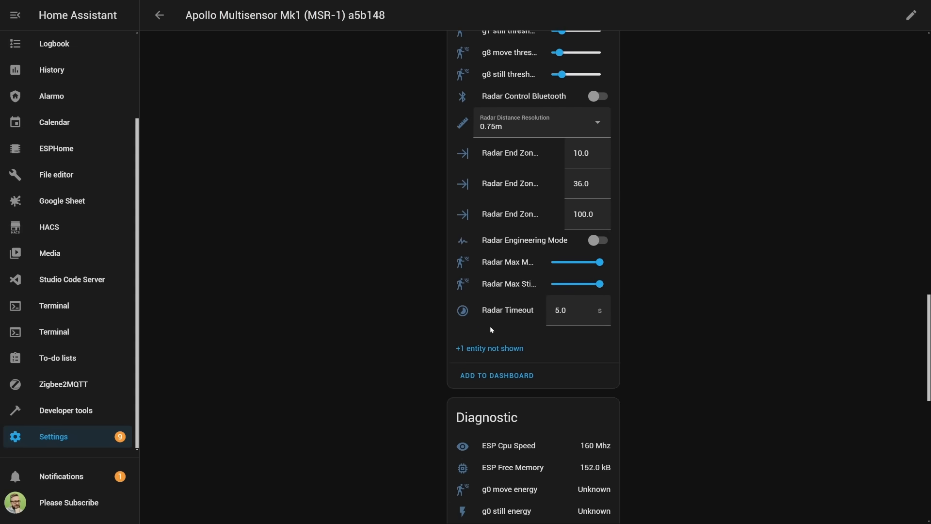
{"action": "scroll", "scroll_direction": "down", "scroll_amount": 3}
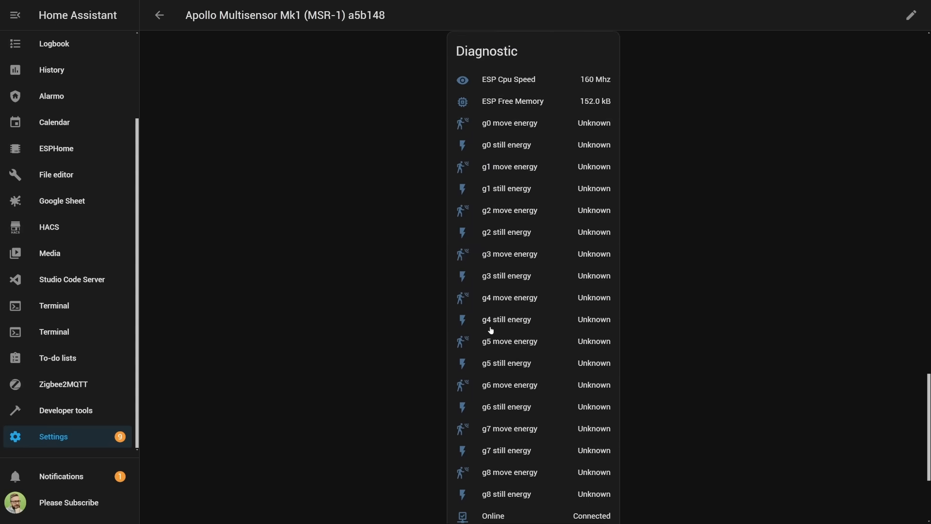
{"action": "scroll", "scroll_direction": "down", "scroll_amount": 3}
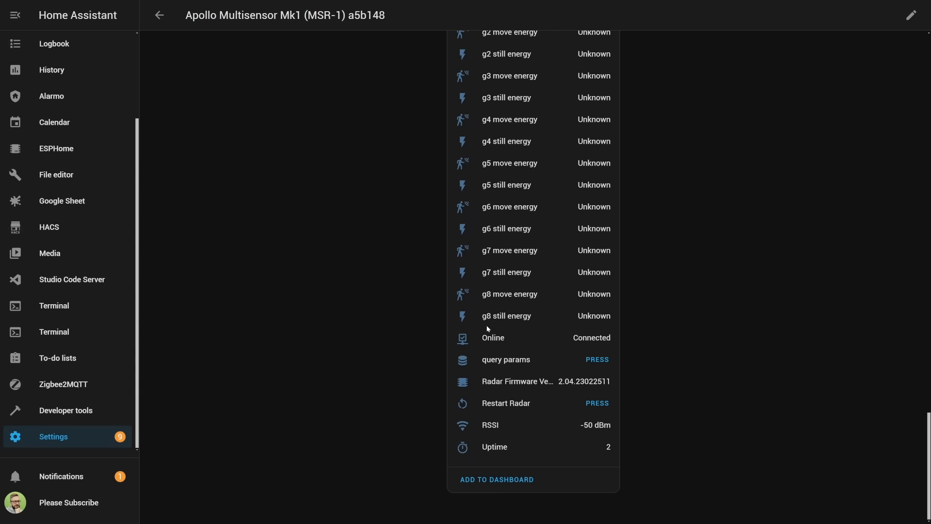
{"action": "mouse_move", "coordinate": [476, 328]}
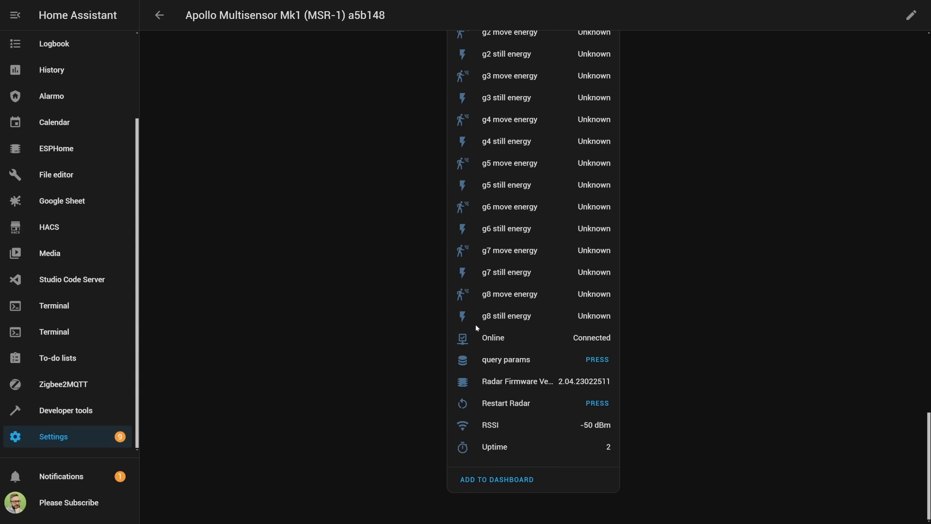
{"action": "scroll", "scroll_direction": "up", "scroll_amount": 3}
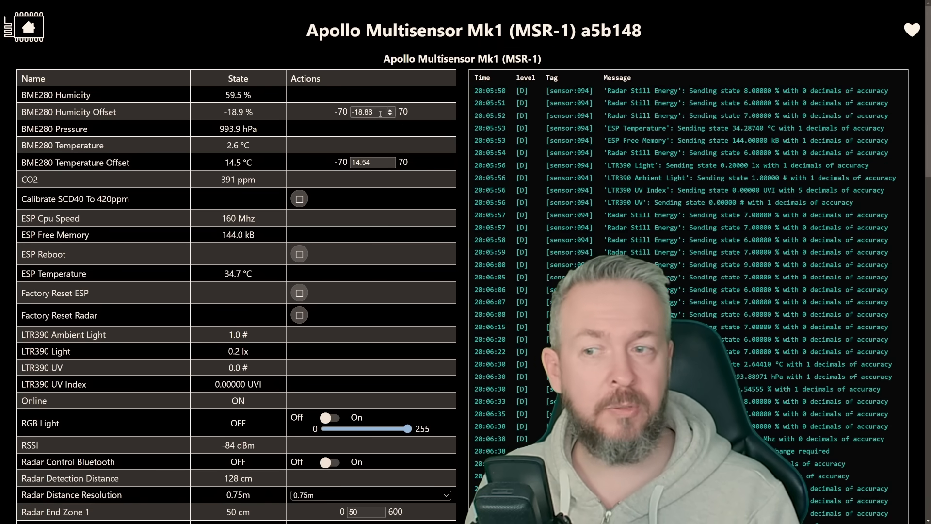
{"action": "left_click", "coordinate": [911, 30]}
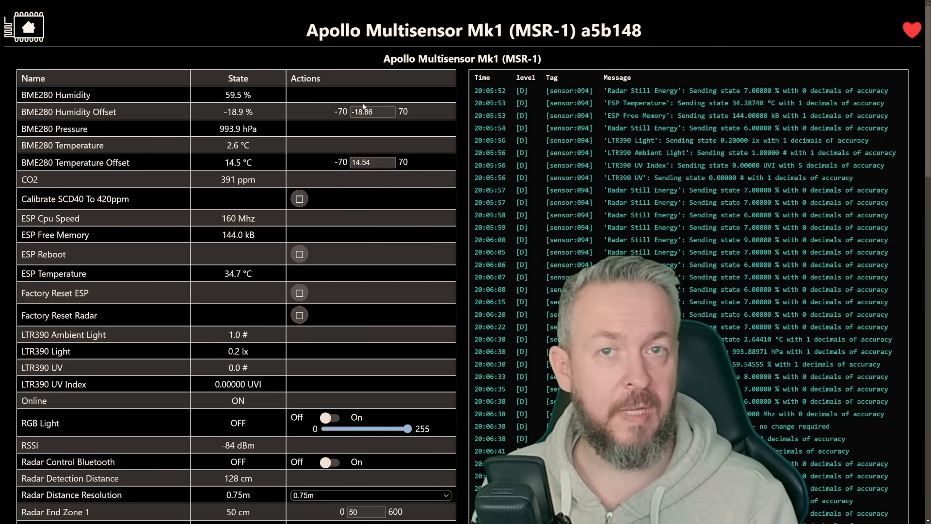
{"action": "scroll", "scroll_direction": "down", "scroll_amount": 3}
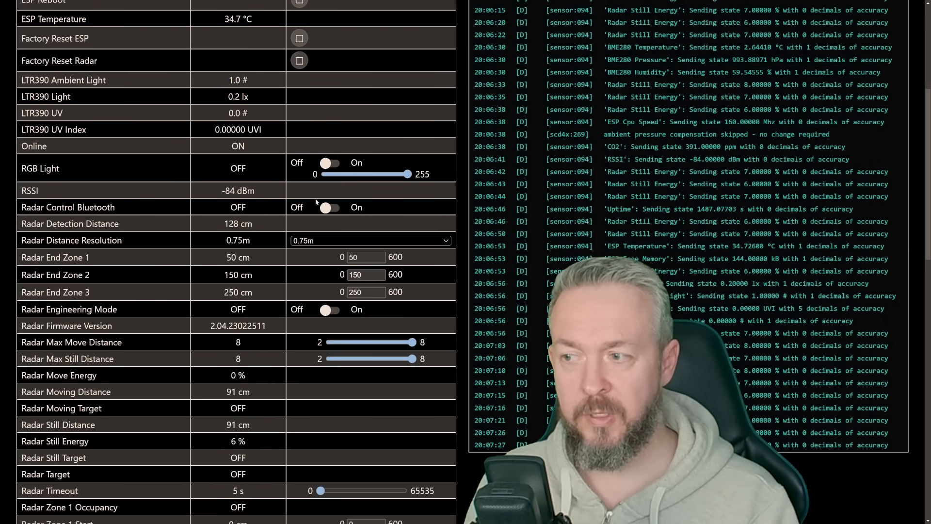
{"action": "scroll", "scroll_direction": "down", "scroll_amount": 3}
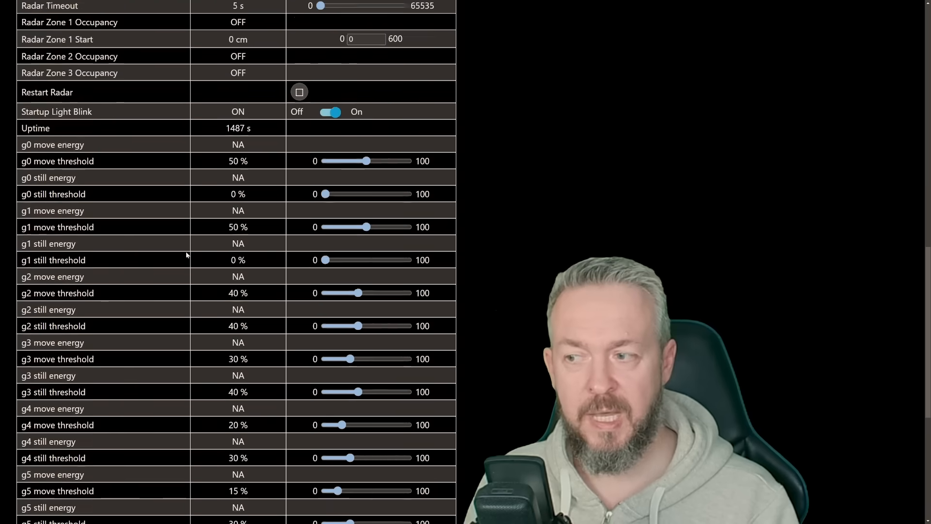
{"action": "scroll", "scroll_direction": "down", "scroll_amount": 3}
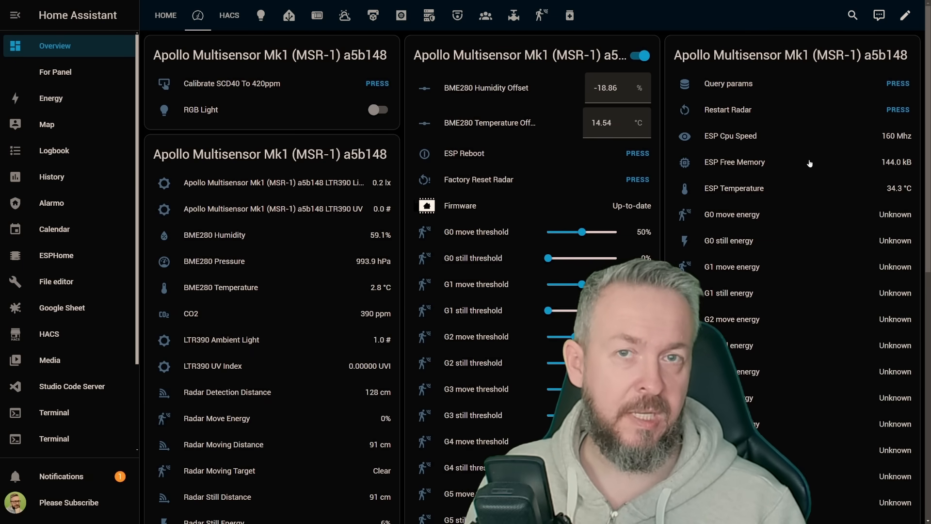
{"action": "mouse_move", "coordinate": [856, 125]}
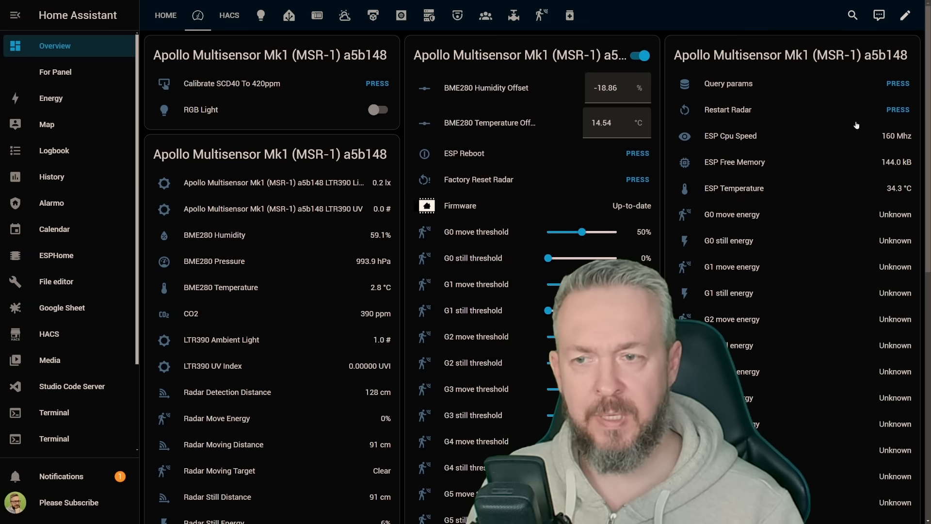
{"action": "mouse_move", "coordinate": [766, 192]}
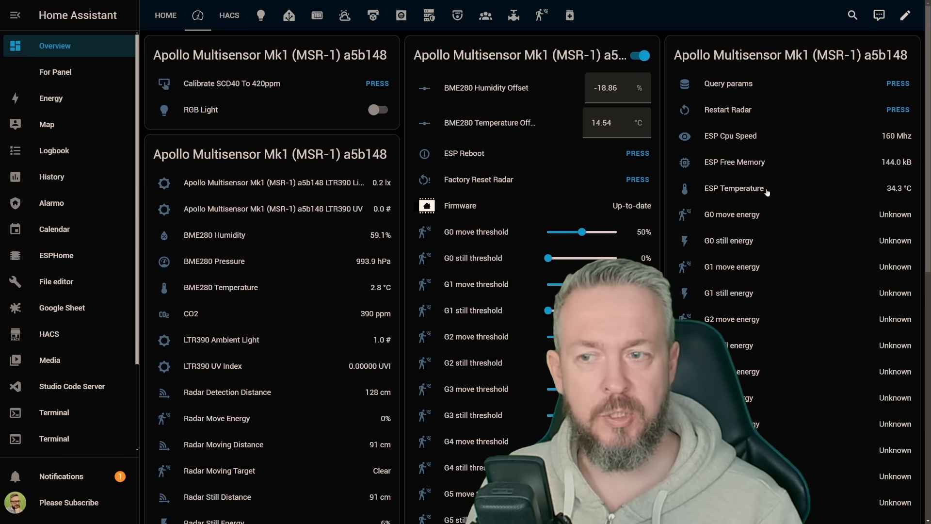
{"action": "mouse_move", "coordinate": [661, 230]}
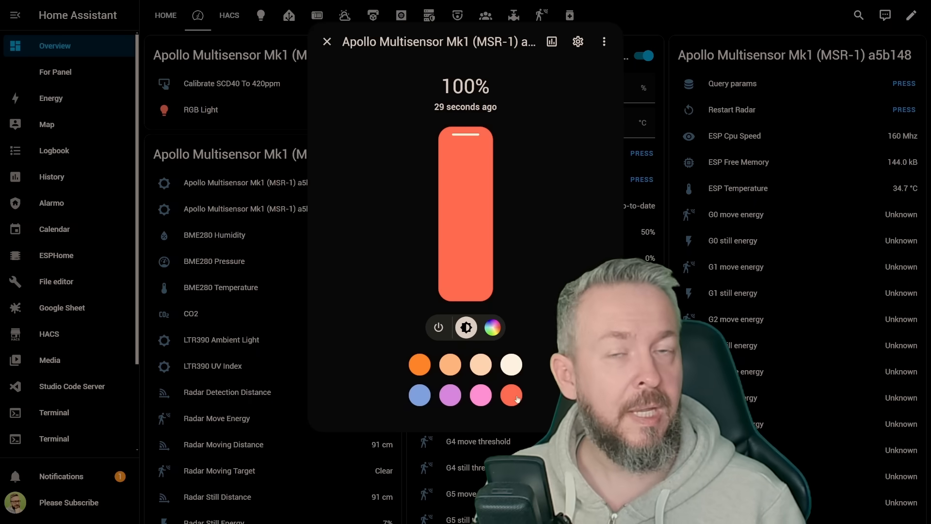
- Set the multisensor's RGB light to coral red and return to the sensor dashboard
{"action": "left_click", "coordinate": [327, 41]}
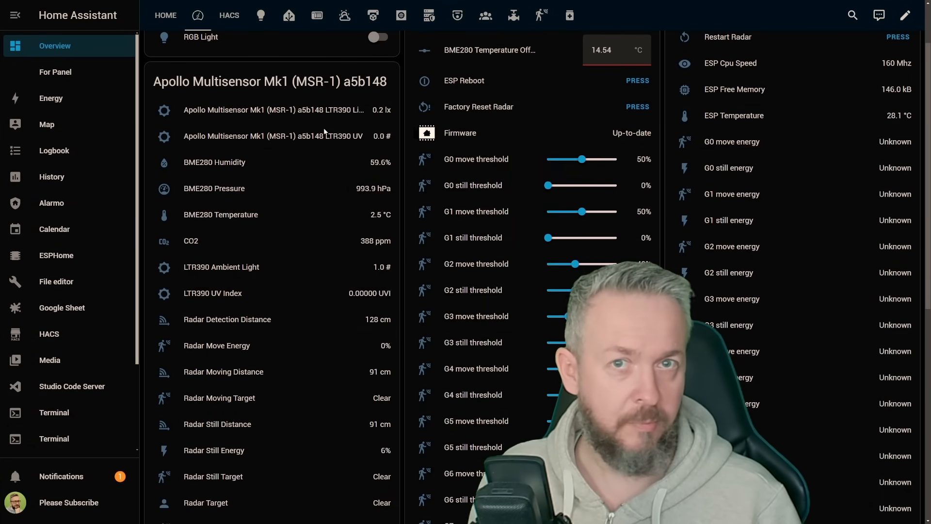
{"action": "scroll", "scroll_direction": "down", "scroll_amount": 3}
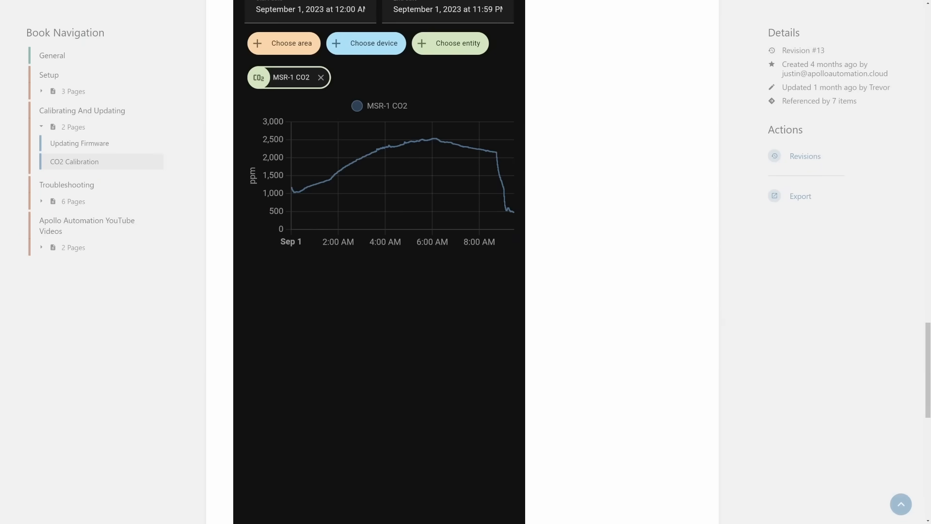
{"action": "scroll", "scroll_direction": "down", "scroll_amount": 3}
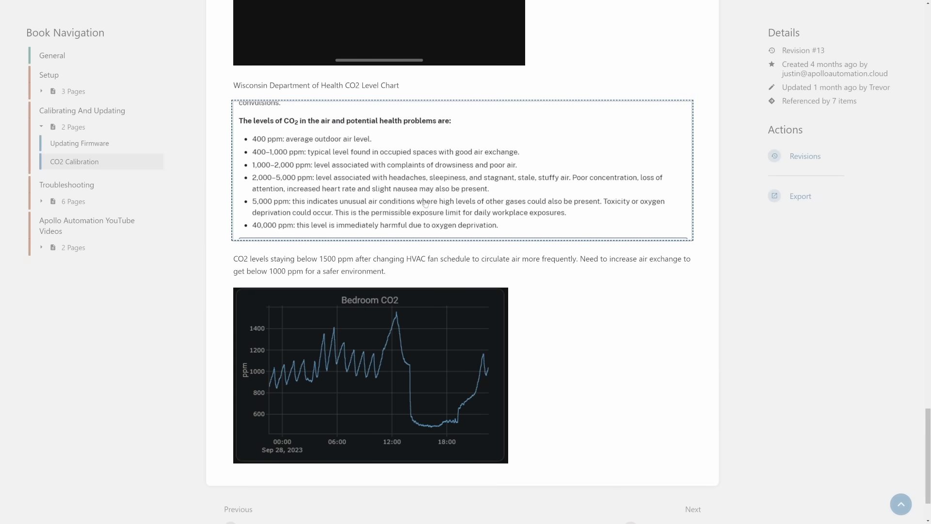
{"action": "scroll", "scroll_direction": "down", "scroll_amount": 3}
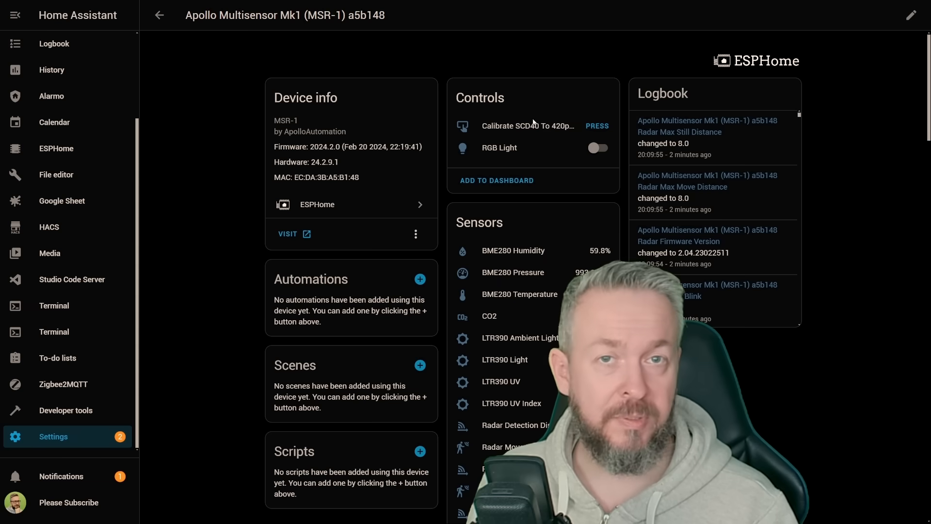
- Review the Mk1 device's sensors and radar settings: end zones 50, 150, 250 cm and 5-second timeout
{"action": "scroll", "scroll_direction": "down", "scroll_amount": 3}
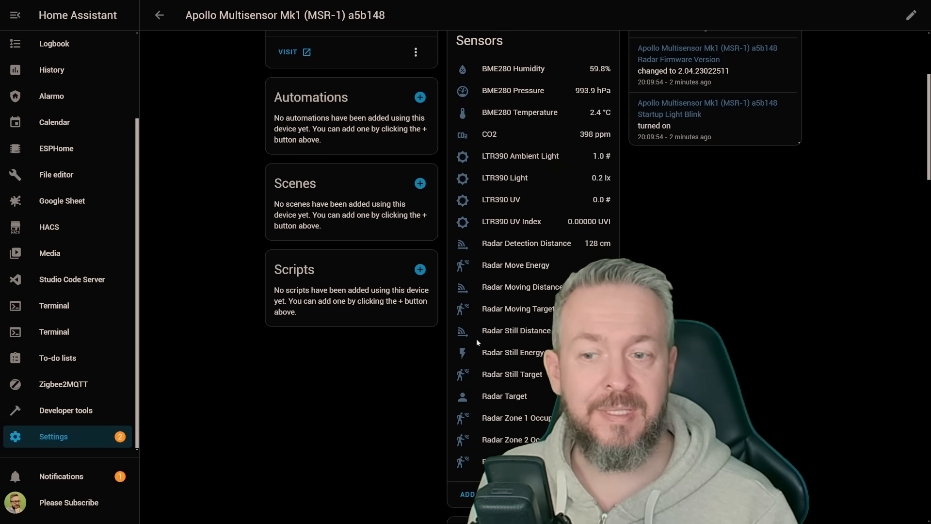
{"action": "scroll", "scroll_direction": "down", "scroll_amount": 3}
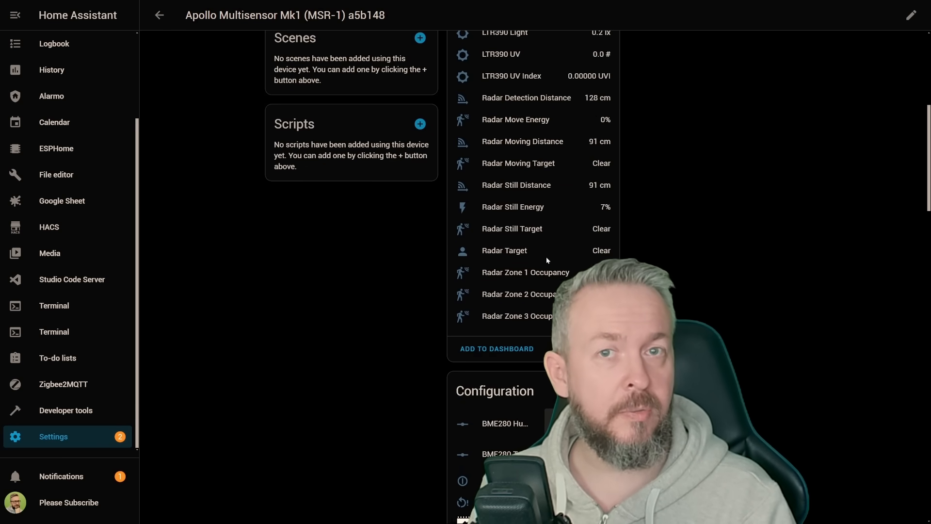
{"action": "scroll", "scroll_direction": "down", "scroll_amount": 3}
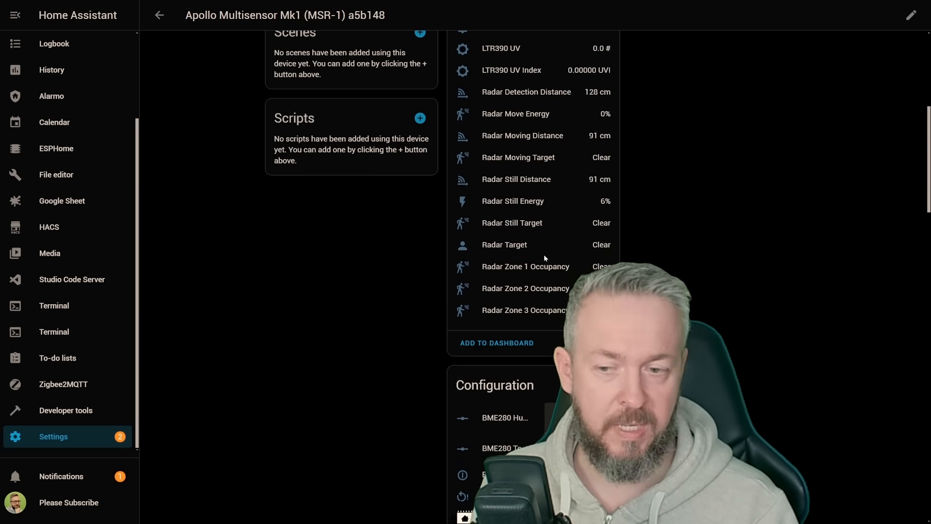
{"action": "scroll", "scroll_direction": "down", "scroll_amount": 3}
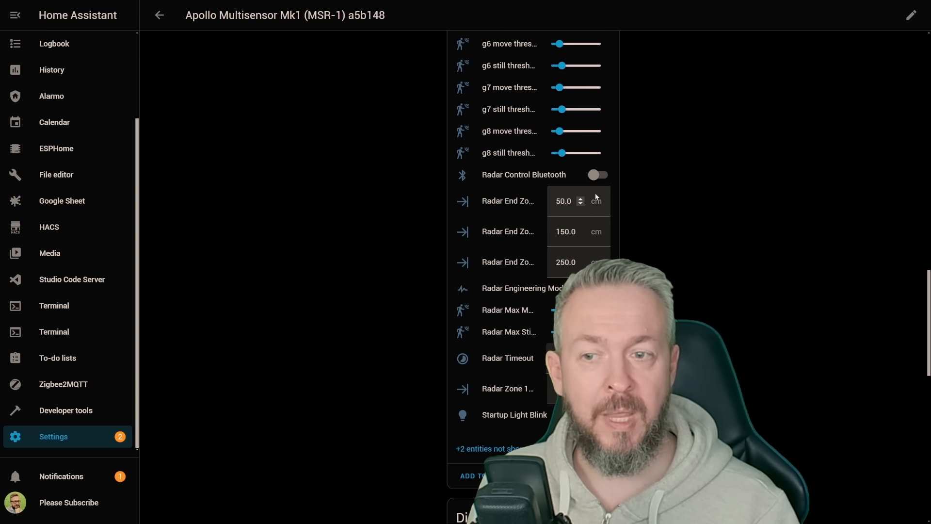
{"action": "scroll", "scroll_direction": "down", "scroll_amount": 3}
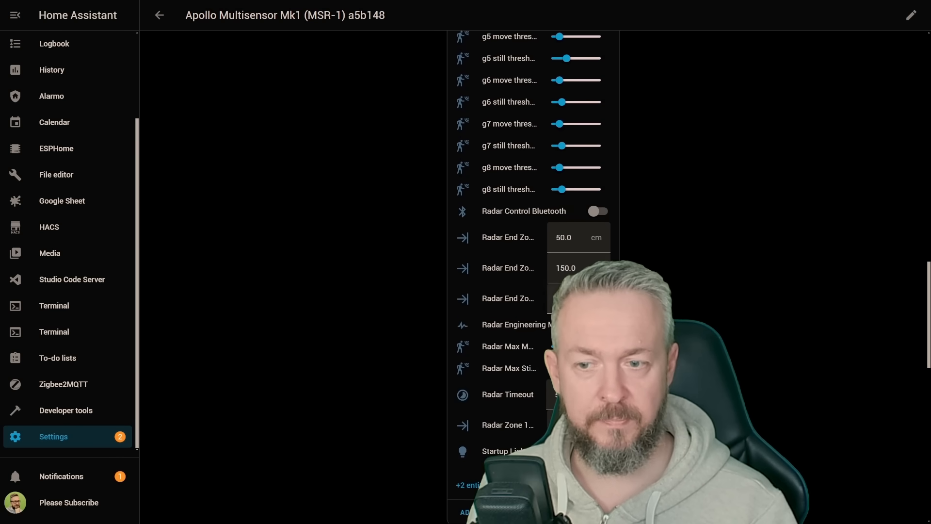
{"action": "scroll", "scroll_direction": "down", "scroll_amount": 3}
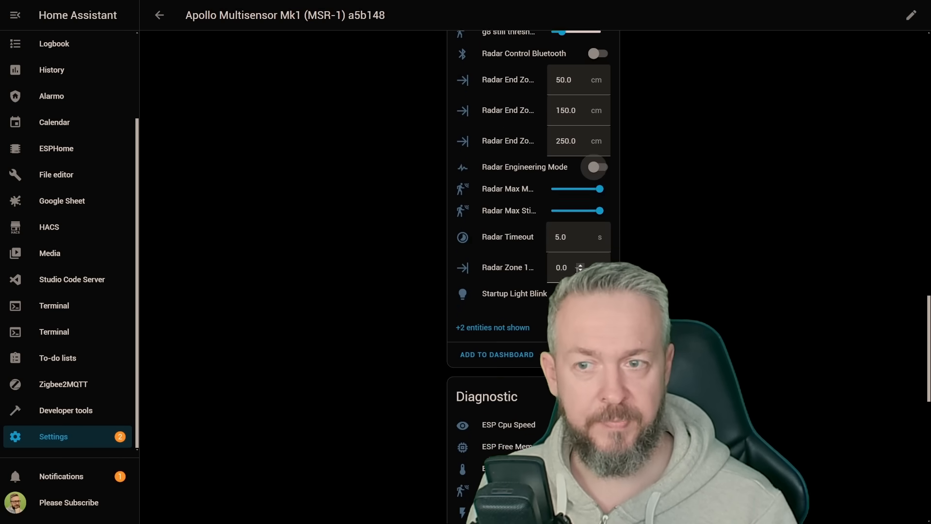
- Enable Radar Engineering Mode and watch the per-gate move and still energy values under Diagnostic
{"action": "left_click", "coordinate": [597, 167]}
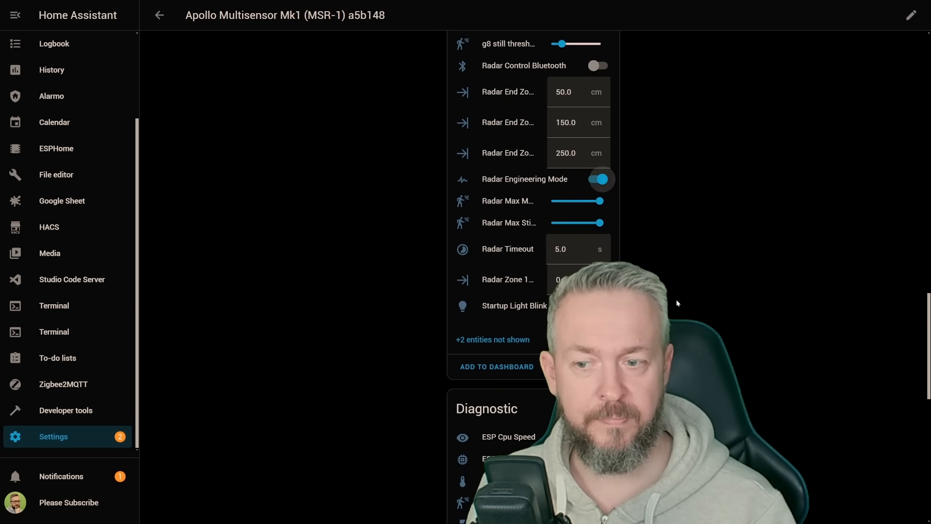
{"action": "scroll", "scroll_direction": "down", "scroll_amount": 3}
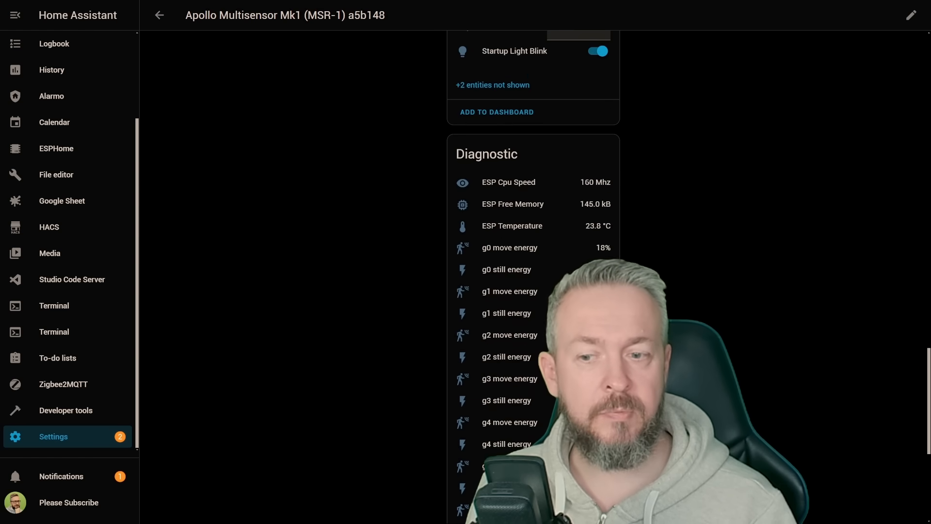
{"action": "scroll", "scroll_direction": "down", "scroll_amount": 3}
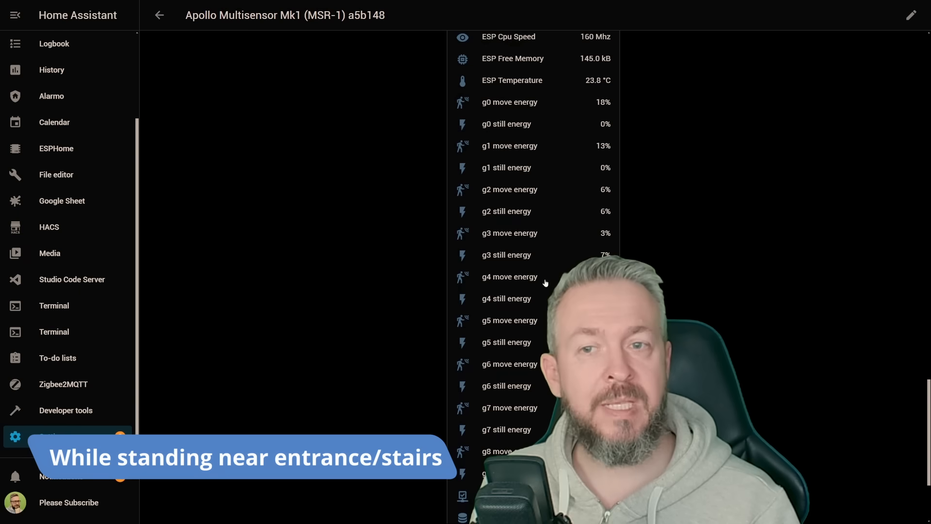
{"action": "scroll", "scroll_direction": "down", "scroll_amount": 3}
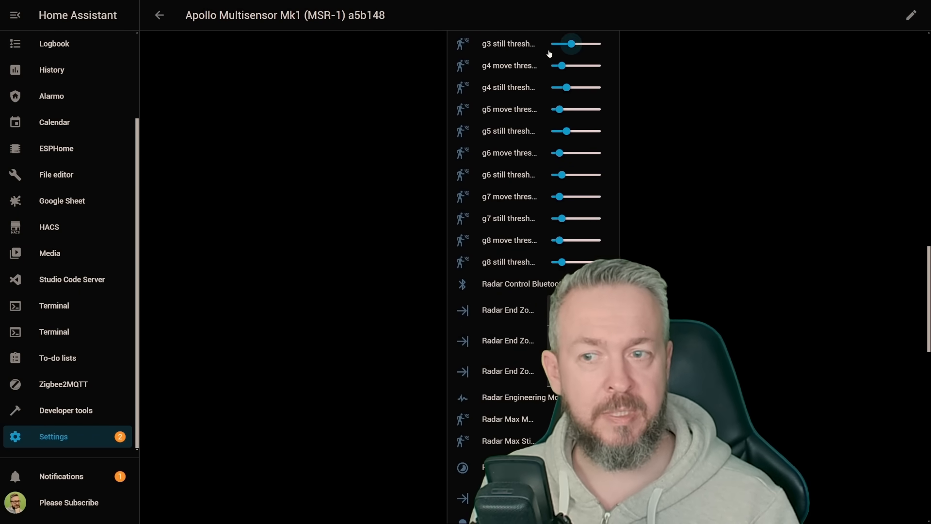
{"action": "scroll", "scroll_direction": "down", "scroll_amount": 3}
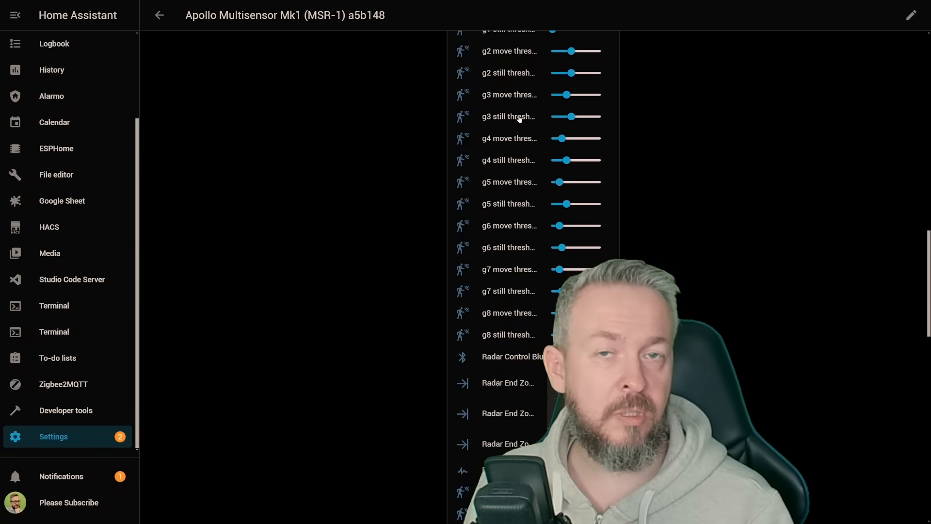
{"action": "scroll", "scroll_direction": "down", "scroll_amount": 3}
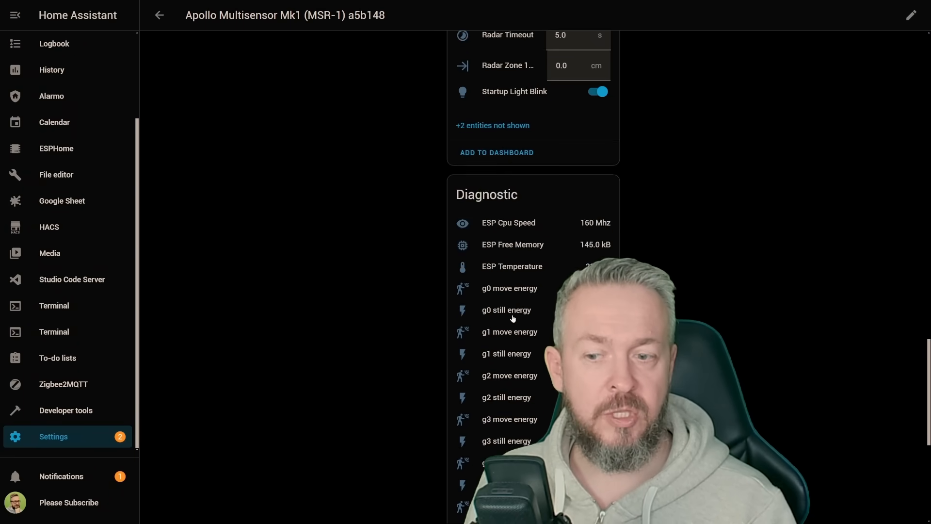
{"action": "scroll", "scroll_direction": "down", "scroll_amount": 3}
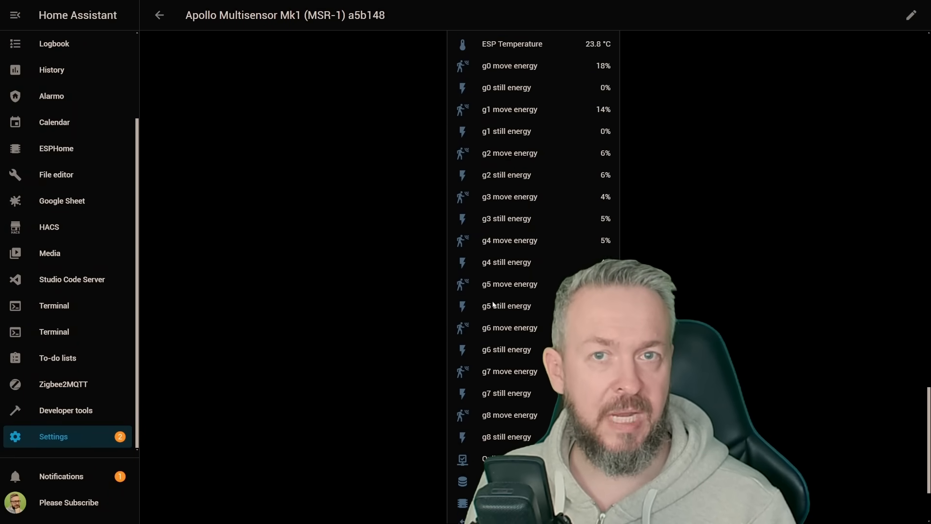
{"action": "scroll", "scroll_direction": "down", "scroll_amount": 3}
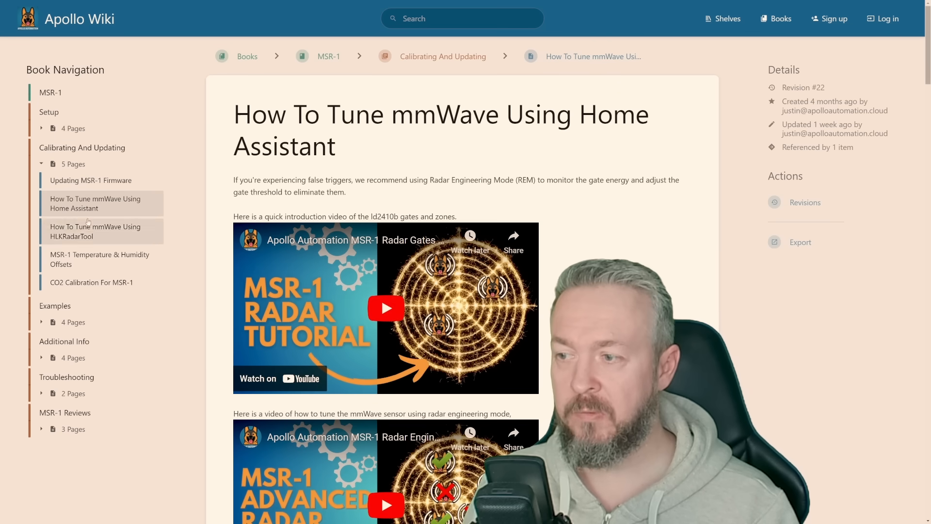
- Read through the How To Tune mmWave Using Home Assistant guide
{"action": "scroll", "scroll_direction": "down", "scroll_amount": 3}
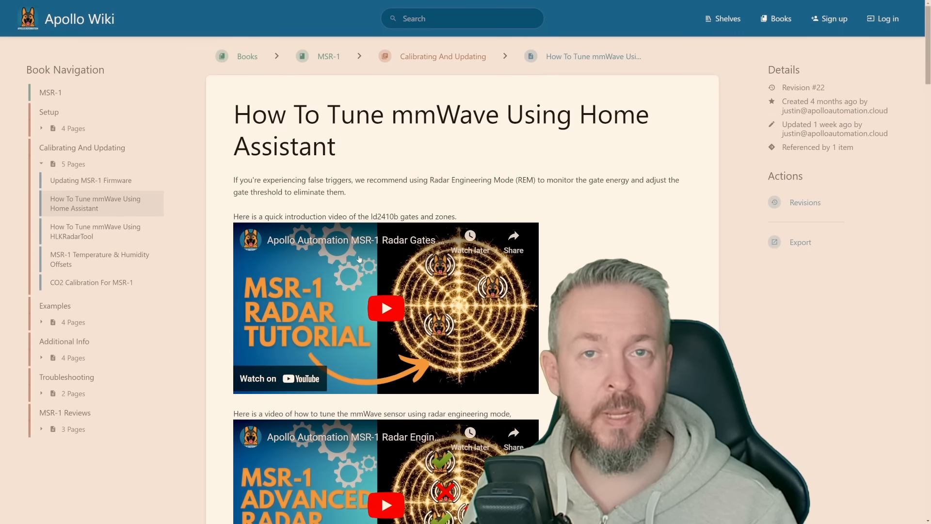
{"action": "scroll", "scroll_direction": "down", "scroll_amount": 3}
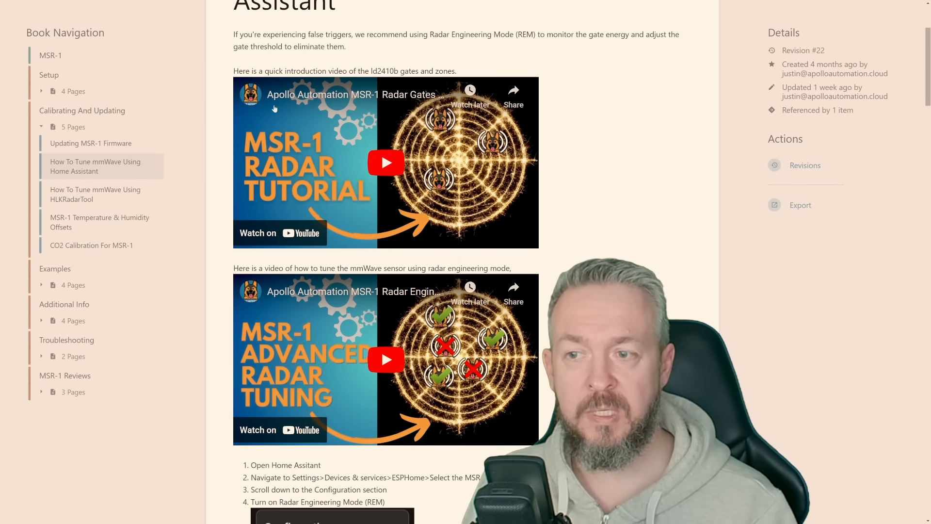
{"action": "scroll", "scroll_direction": "down", "scroll_amount": 3}
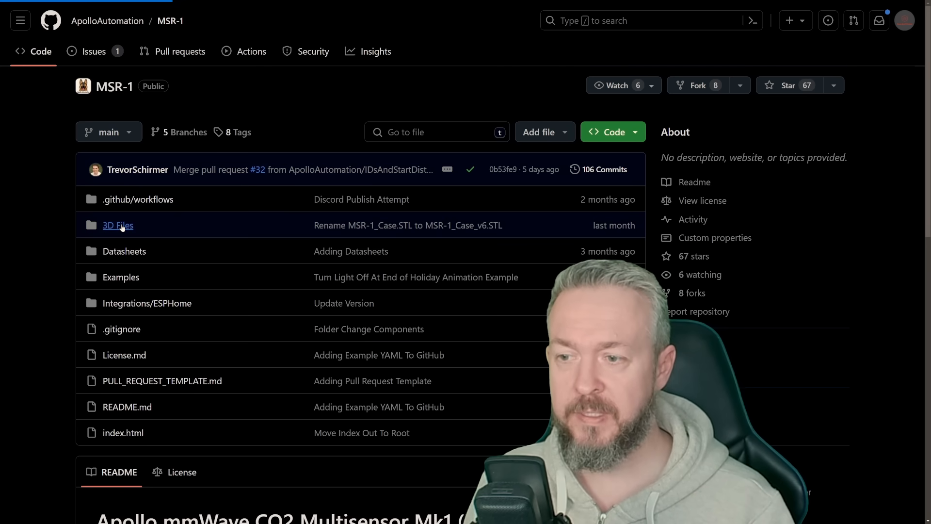
- Browse the MSR-1 repository's 3D Files folder, then its Datasheets folder of sensor PDFs
{"action": "left_click", "coordinate": [118, 225]}
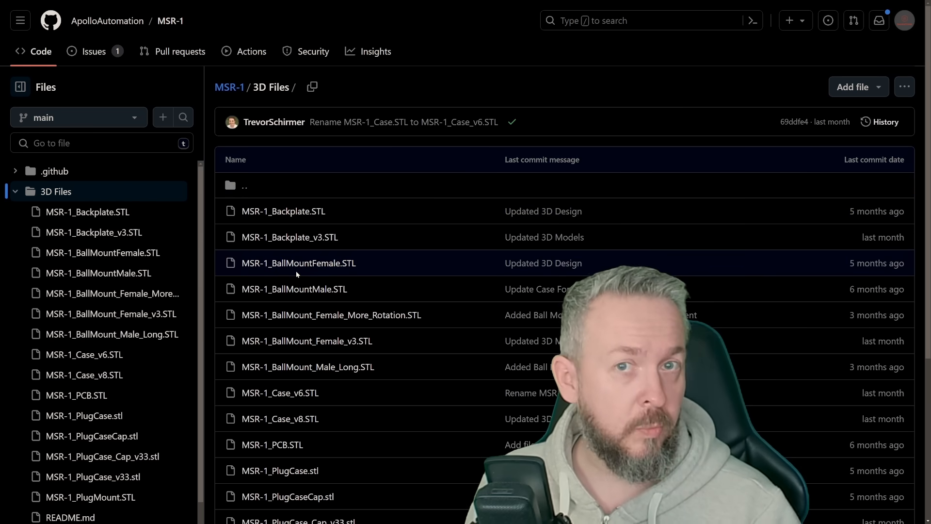
{"action": "scroll", "scroll_direction": "down", "scroll_amount": 3}
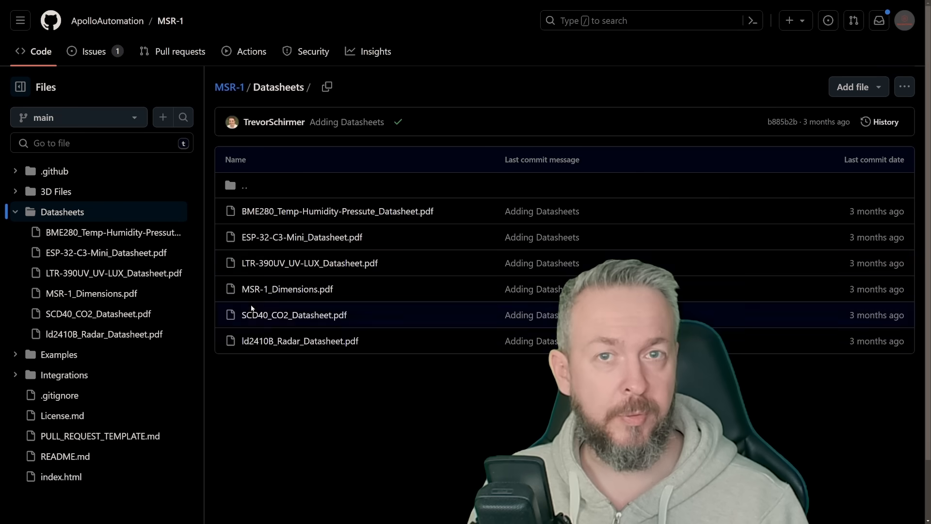
{"action": "mouse_move", "coordinate": [302, 237]}
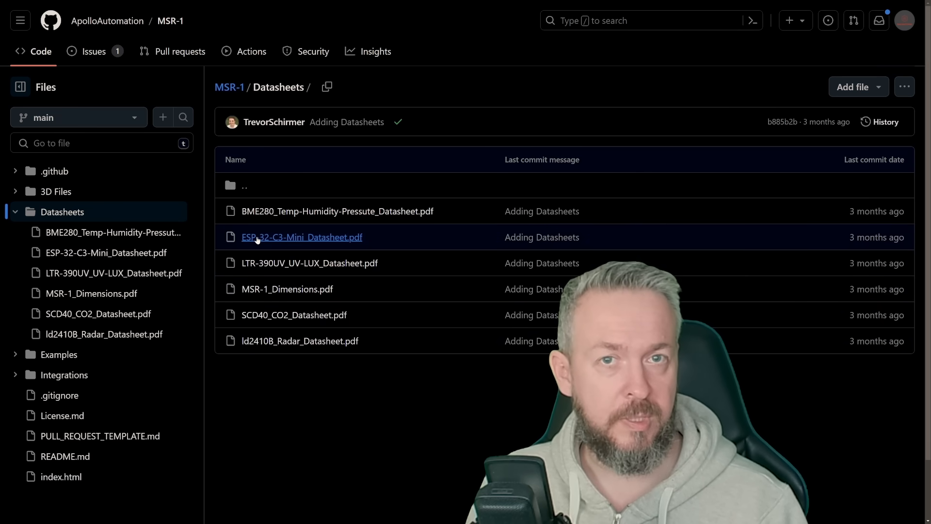
- View the Holiday automation.yaml example, then the Base_ld2410.yaml ESPHome configuration
{"action": "left_click", "coordinate": [58, 354]}
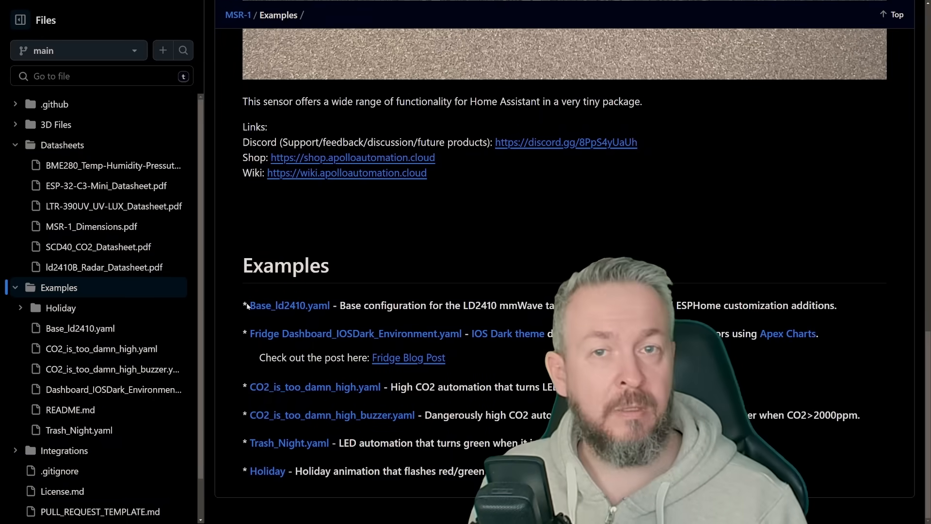
{"action": "mouse_move", "coordinate": [256, 327]}
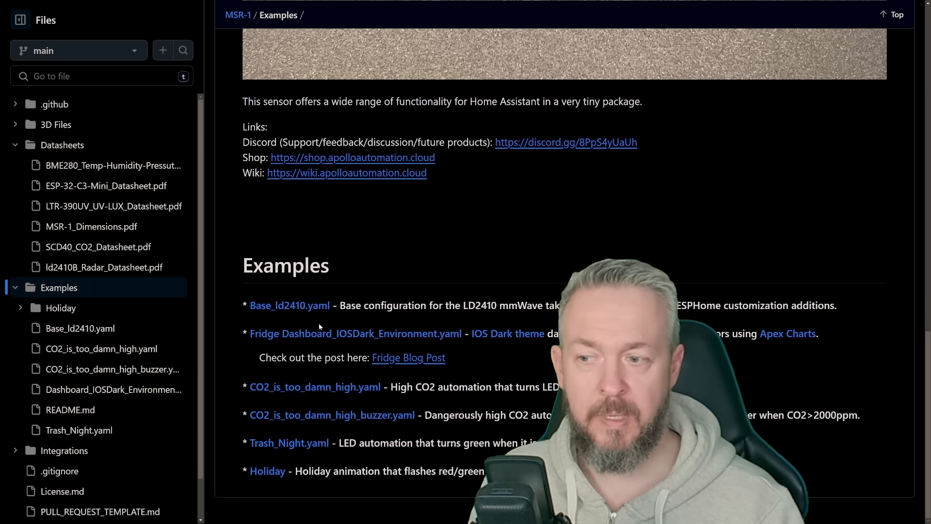
{"action": "mouse_move", "coordinate": [273, 382]}
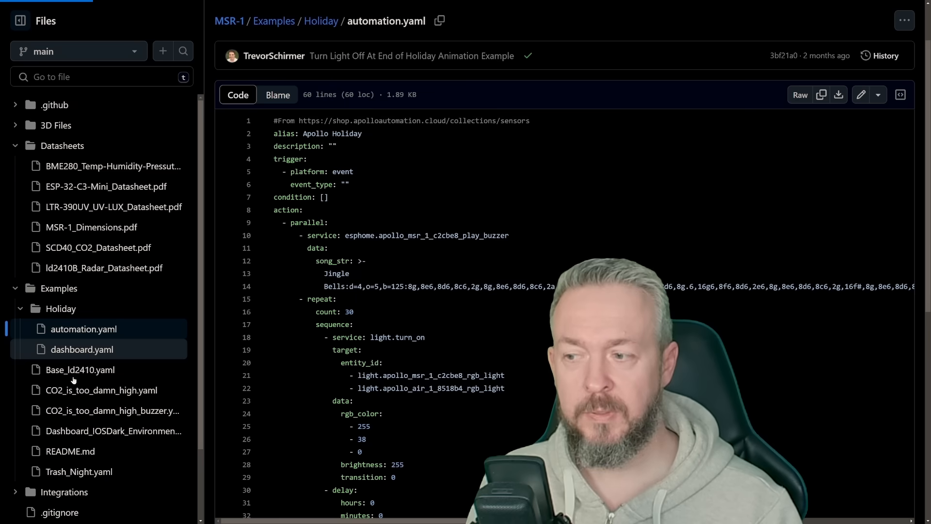
{"action": "left_click", "coordinate": [81, 369]}
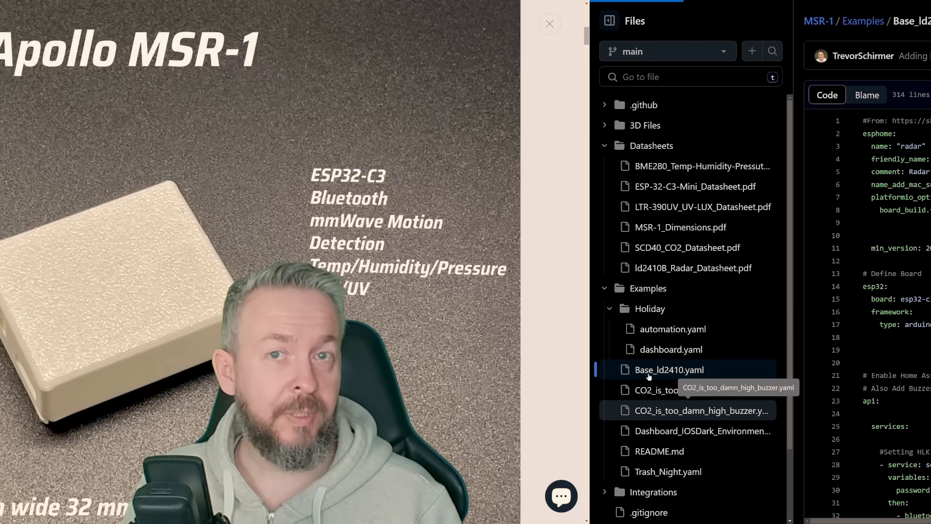